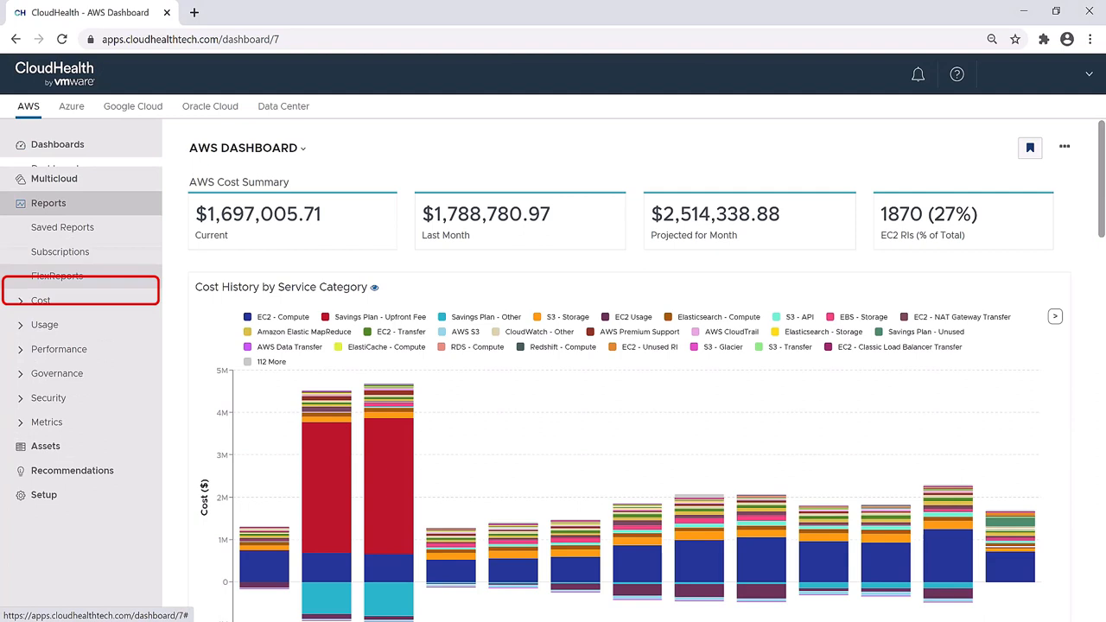
# Open Cost > History and review the monthly service-item cost chart and its Data View table.
pyautogui.click(42, 301)
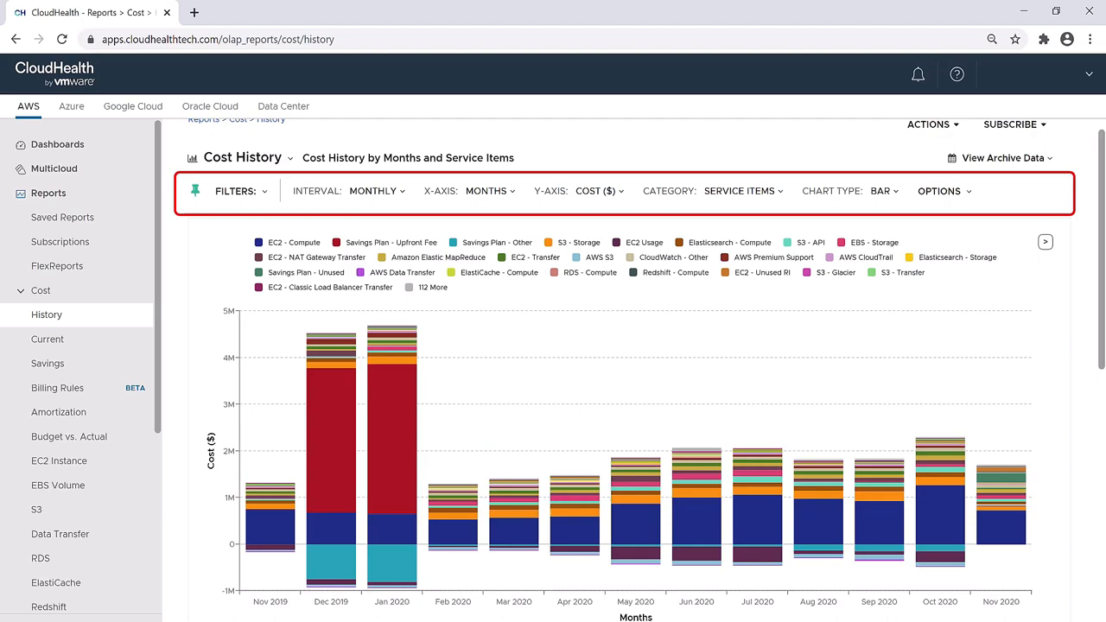
pyautogui.scroll(-3)
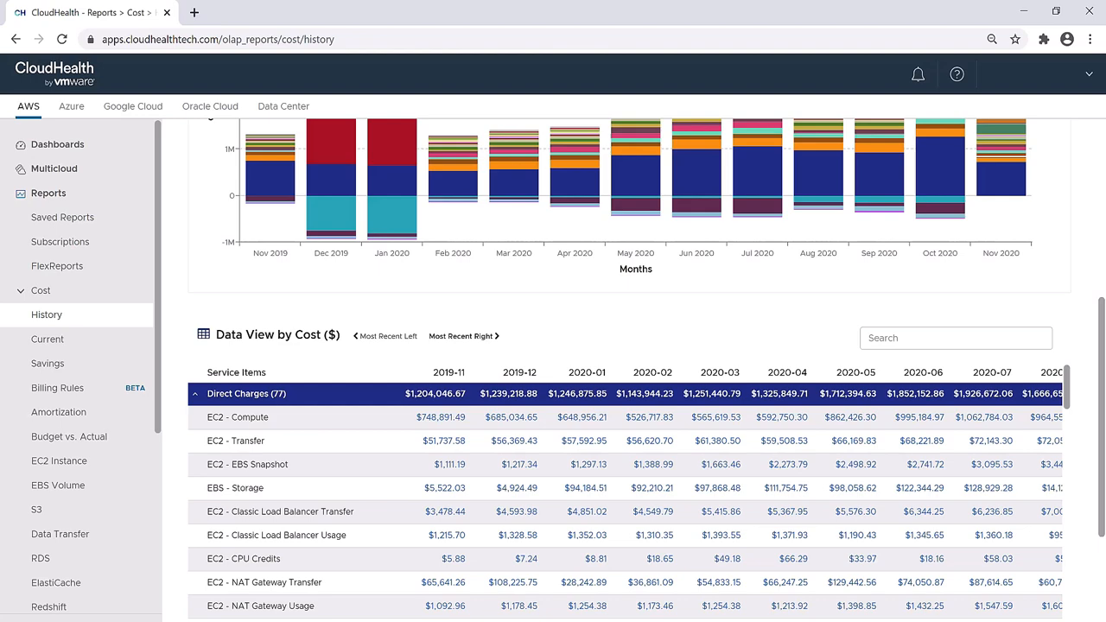
pyautogui.scroll(3)
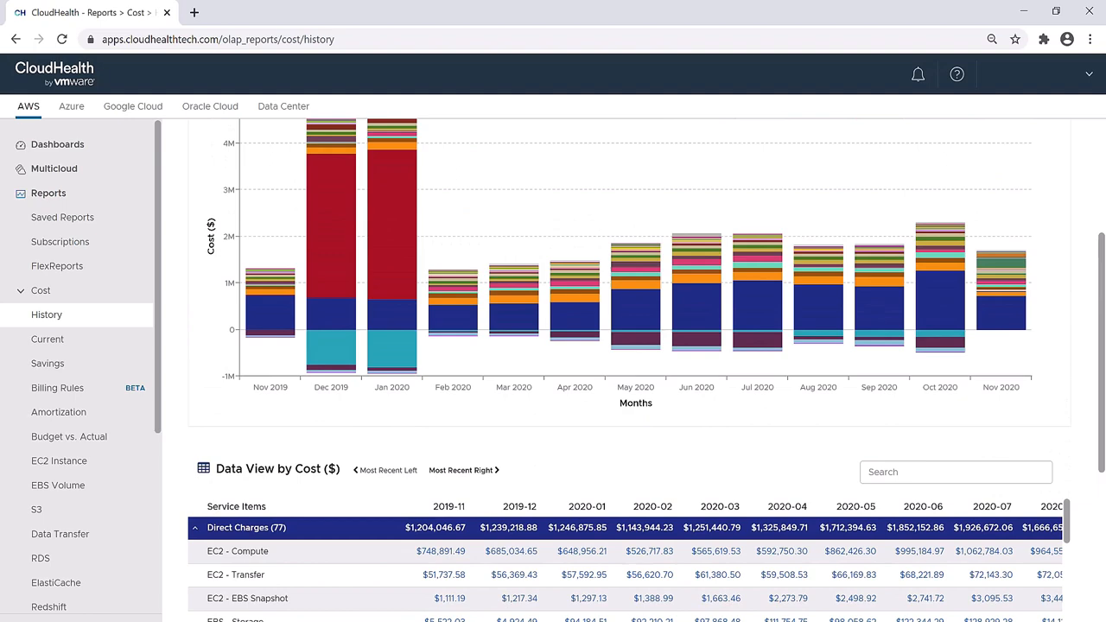
# Filter the report by Accounts to CloudHealth Dev2, CloudHealth Mgmt and CloudHealth Staging.
pyautogui.scroll(3)
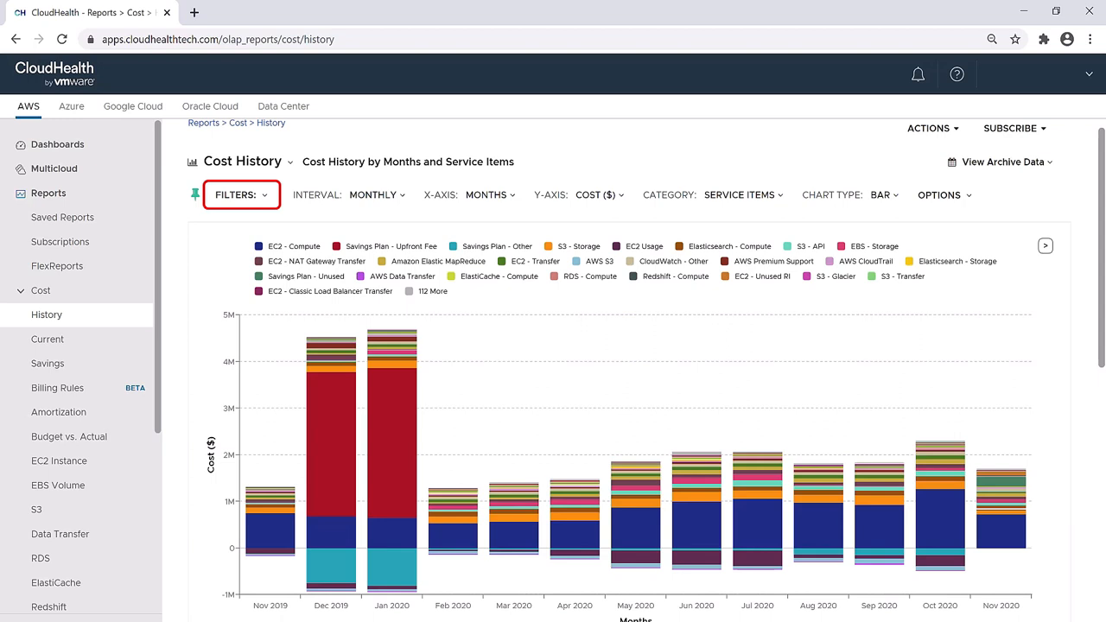
pyautogui.click(240, 194)
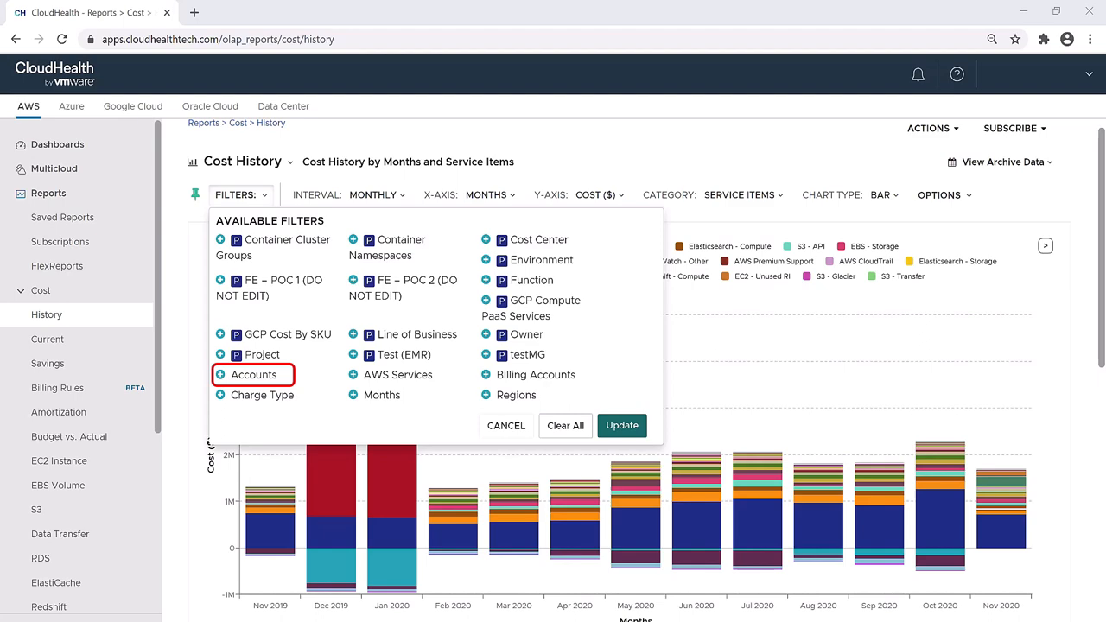
pyautogui.click(254, 374)
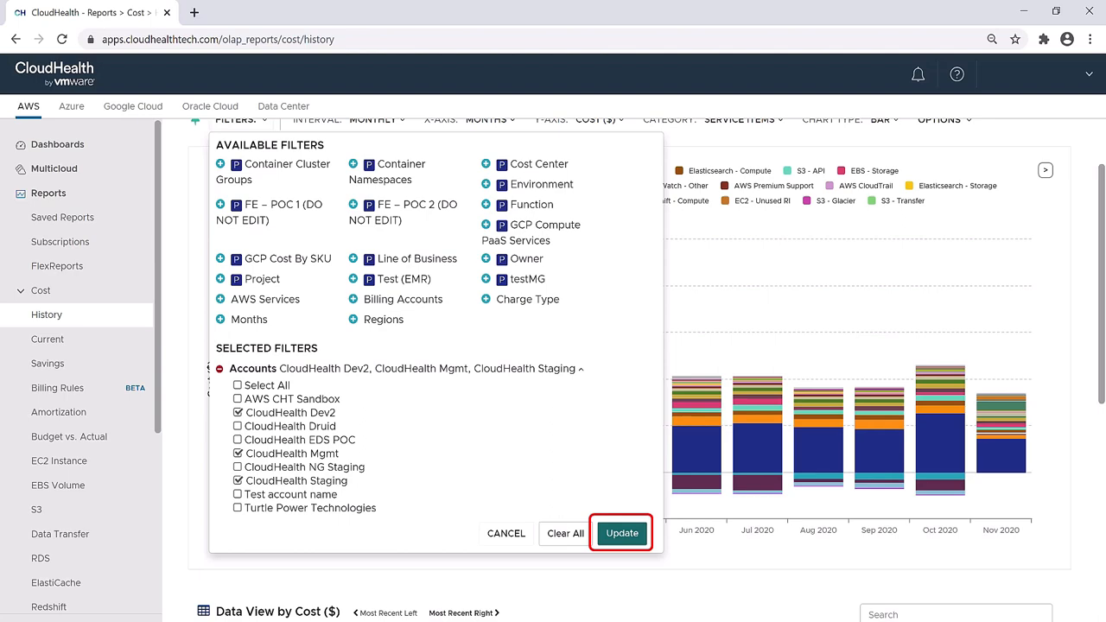
pyautogui.click(623, 532)
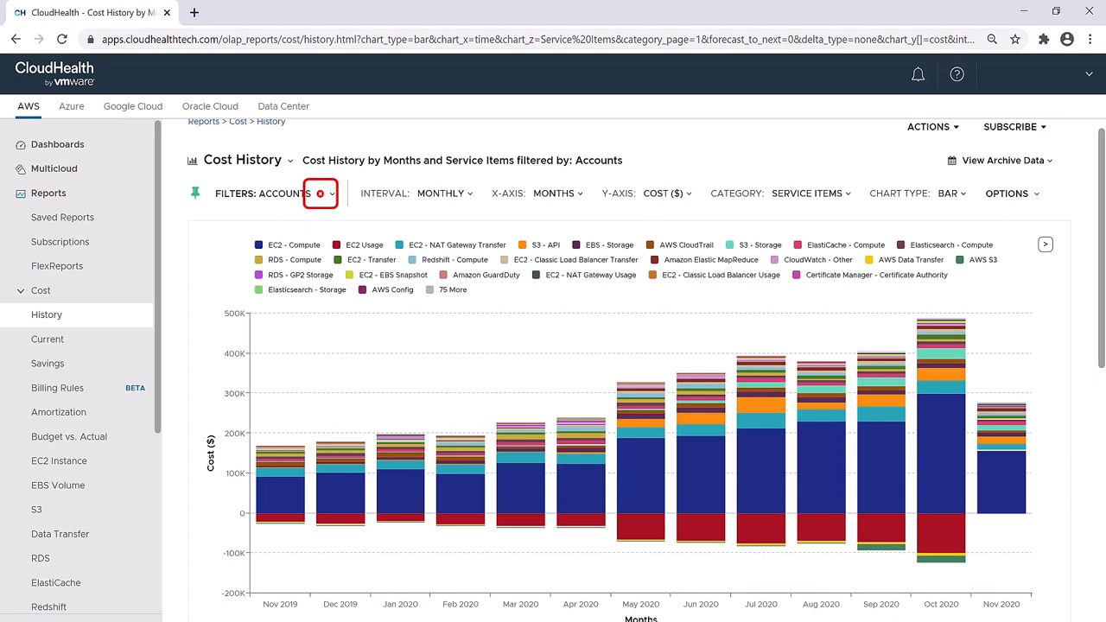
# Clear the Accounts filter so the chart returns to unfiltered data.
pyautogui.click(321, 194)
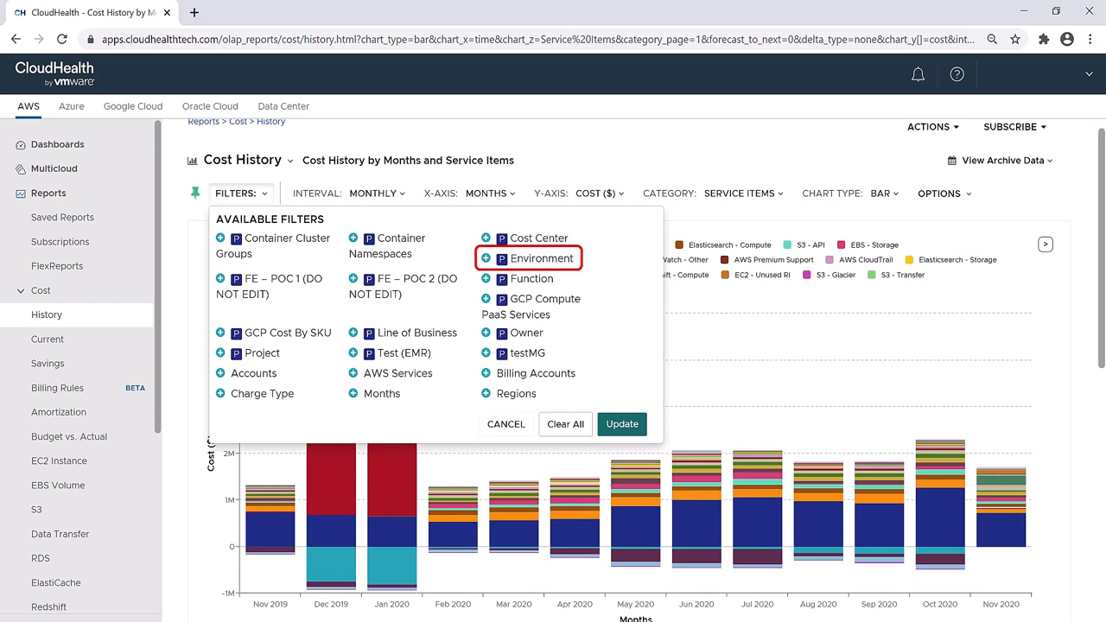
# Pick the Environment filter with production ticked, then abandon it without applying.
pyautogui.click(539, 258)
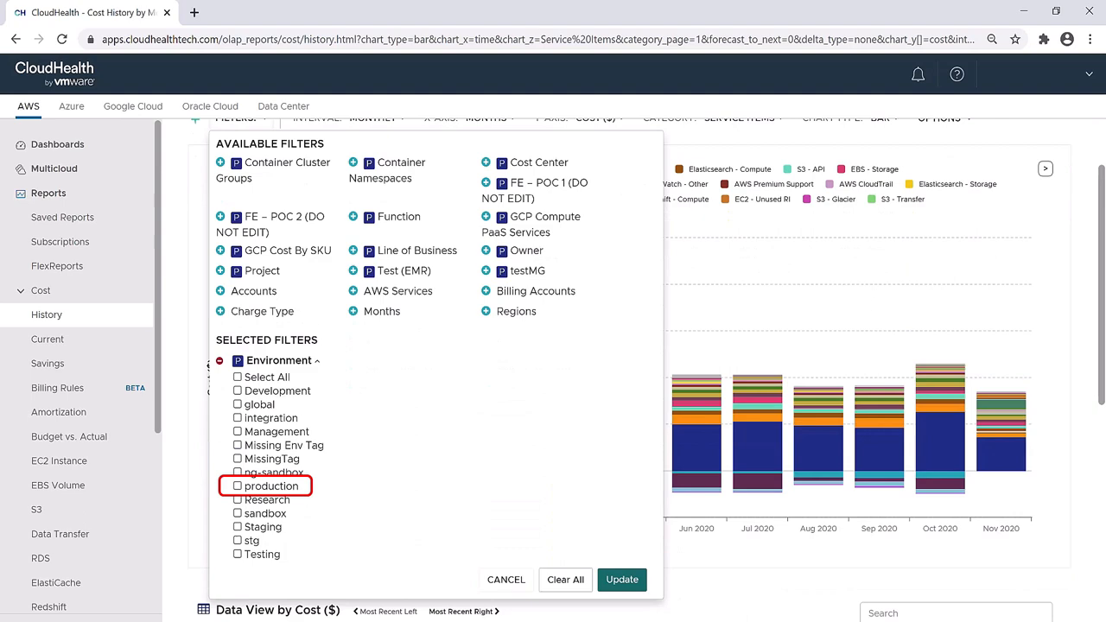
pyautogui.click(622, 581)
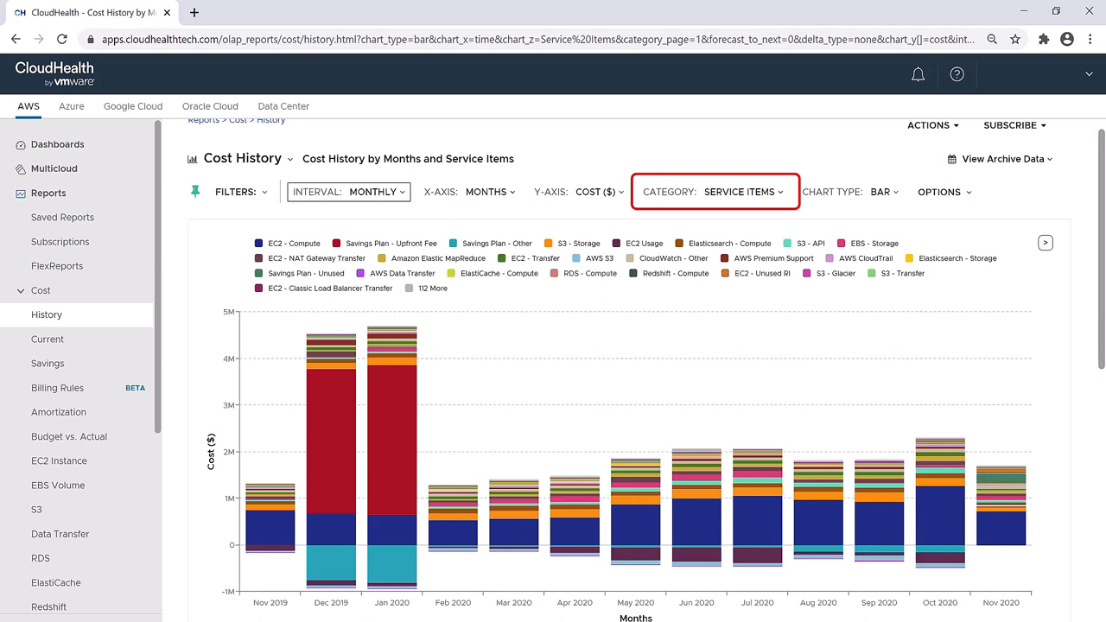
# Keep Service Items as bars and show Options with a 12-full-month forecasting basis.
pyautogui.click(740, 190)
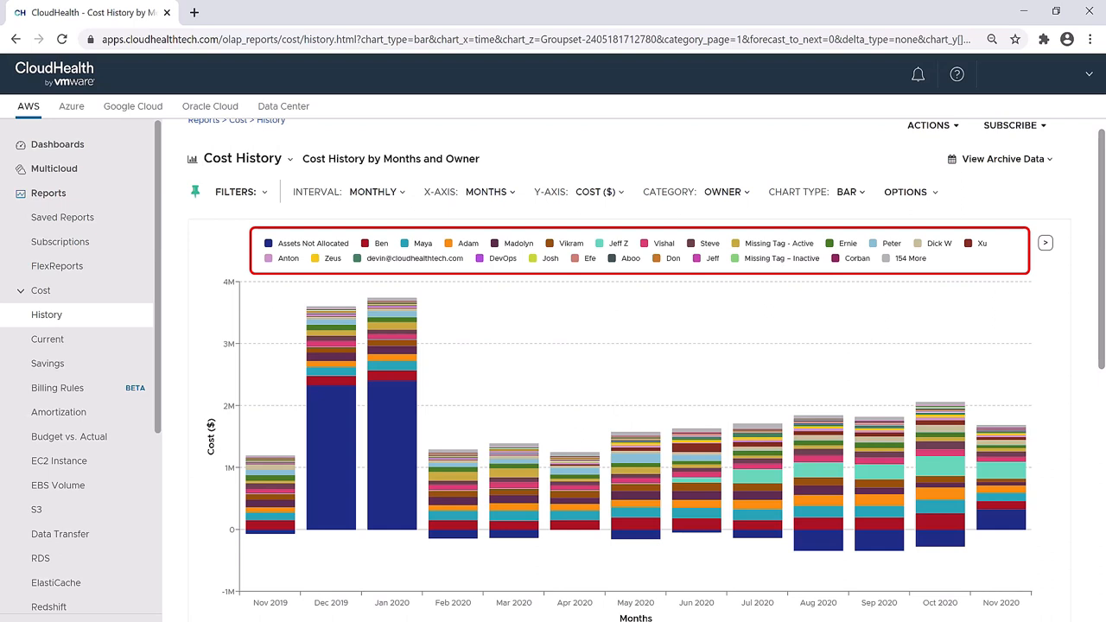
pyautogui.click(723, 192)
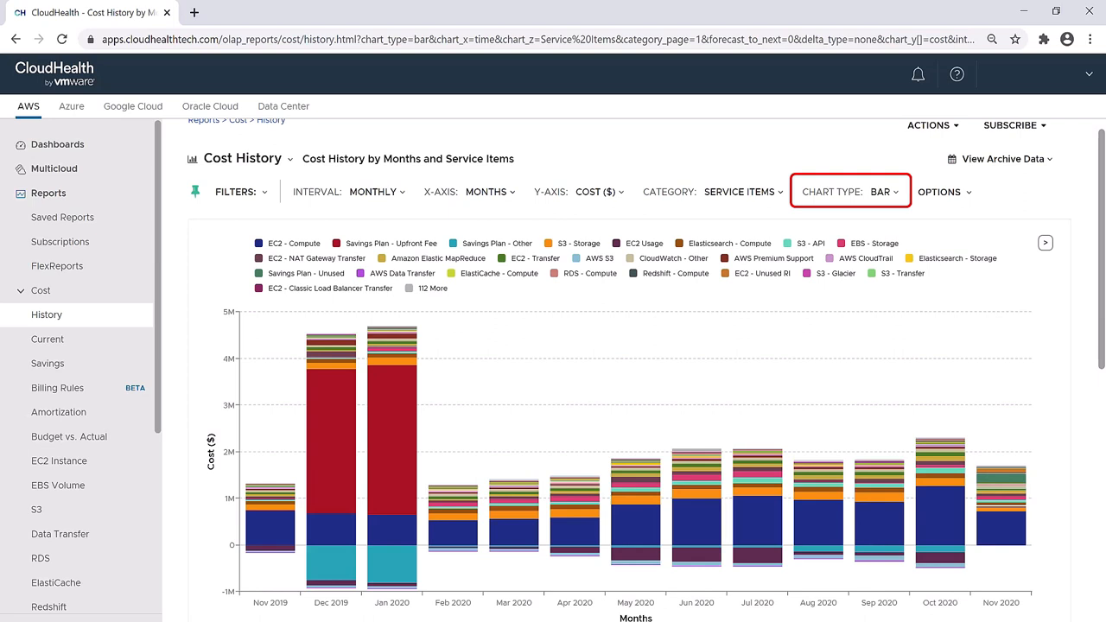
pyautogui.click(850, 191)
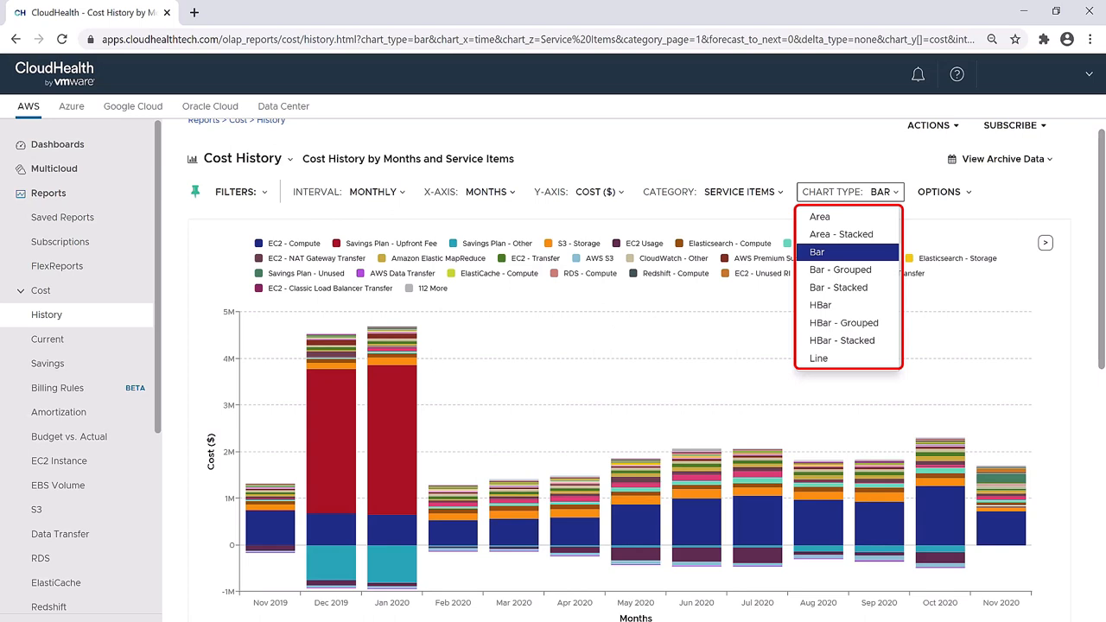
pyautogui.click(941, 190)
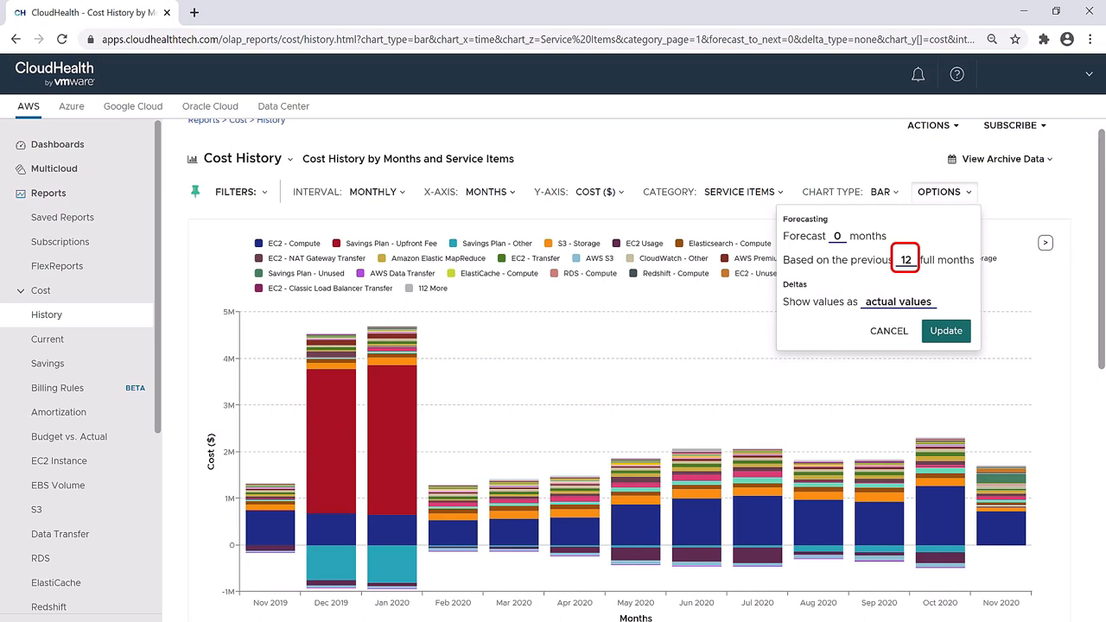
pyautogui.click(946, 332)
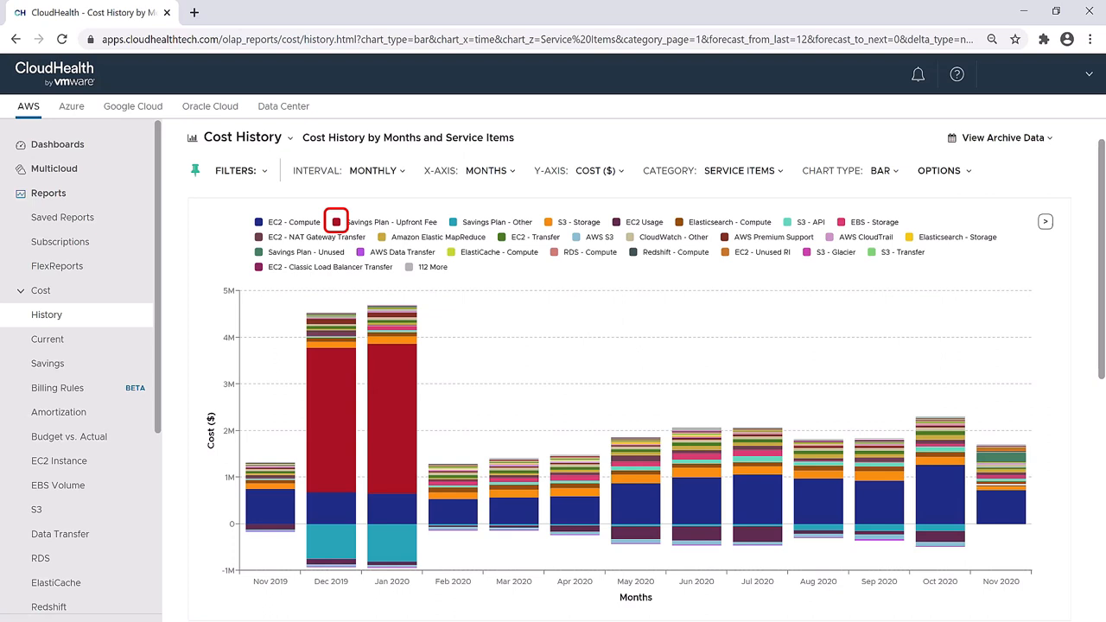
# Hide and re-show the Savings Plan - Upfront Fee series via its legend entry.
pyautogui.click(335, 222)
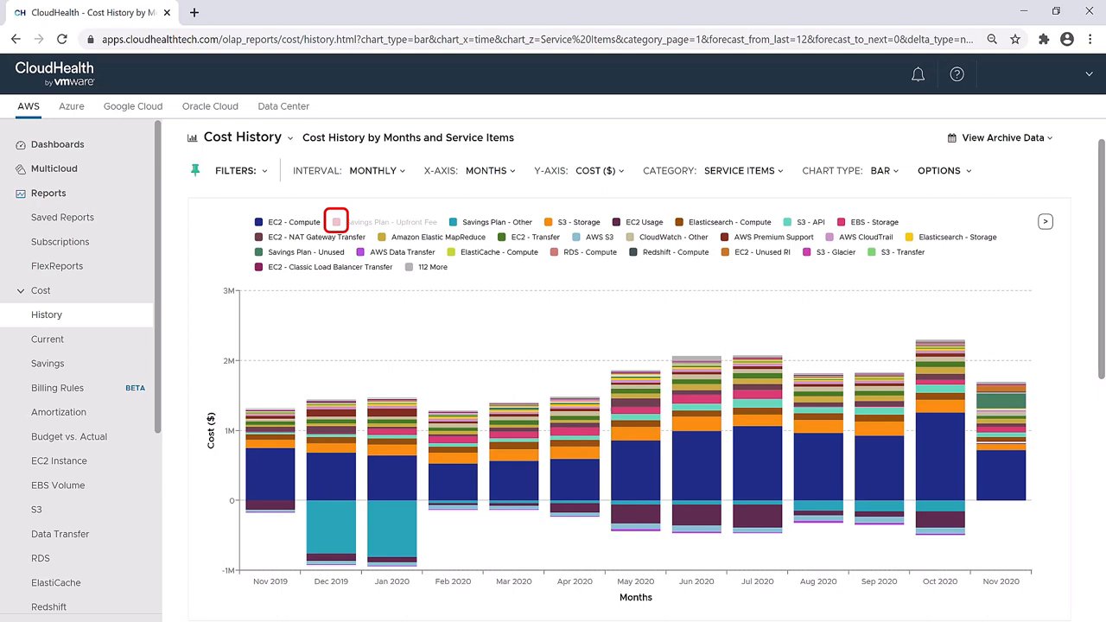
pyautogui.click(336, 221)
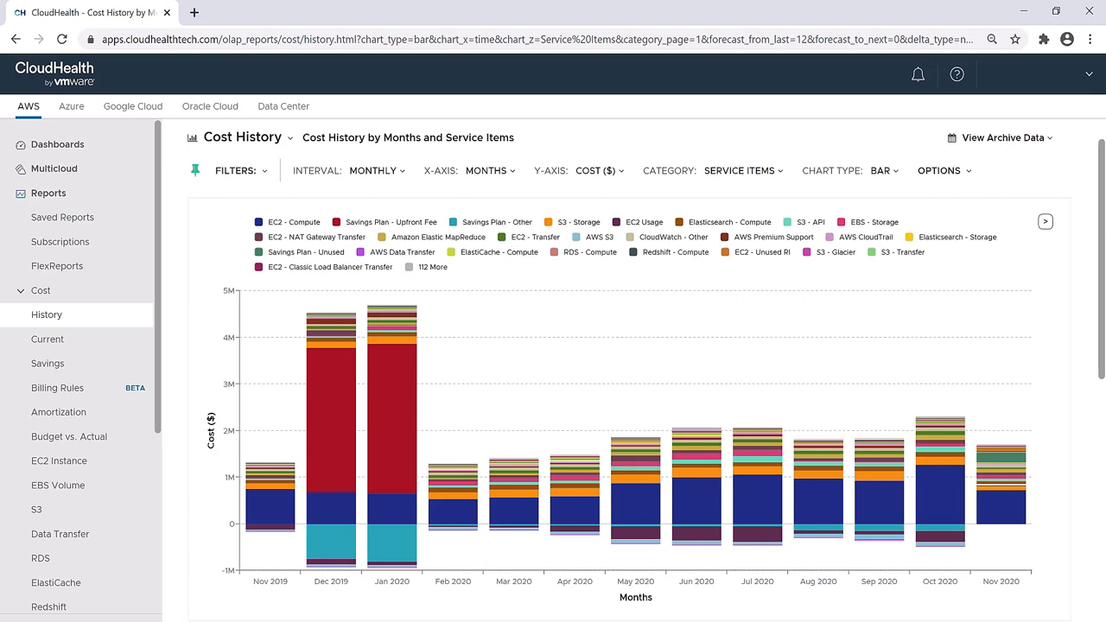
pyautogui.moveTo(636, 475)
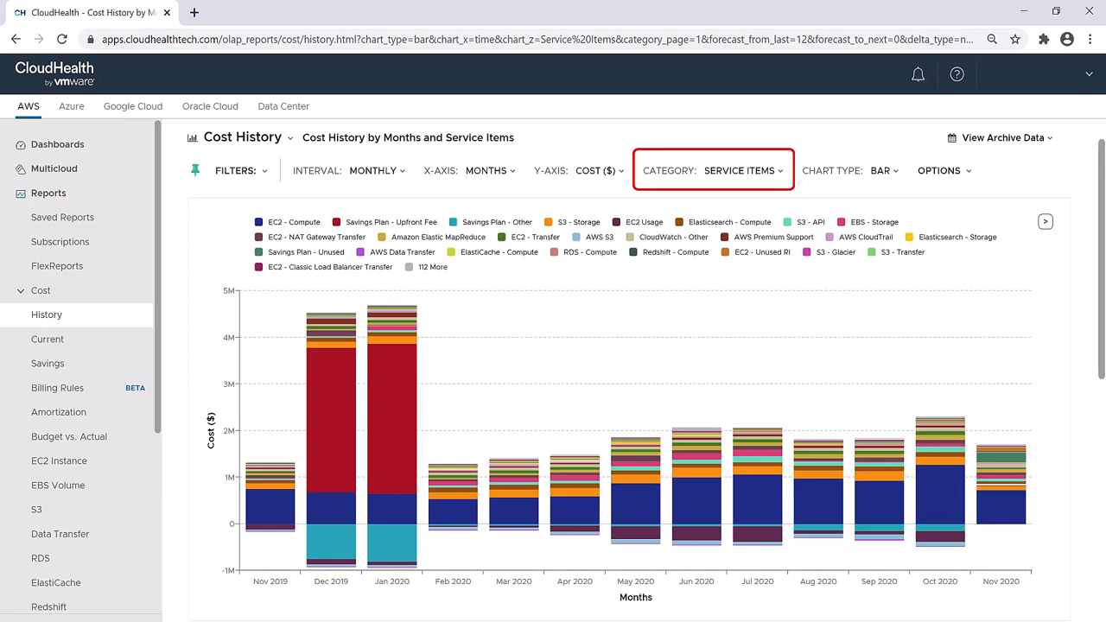
# Set Category to Owner so monthly costs are broken down by owner.
pyautogui.click(741, 171)
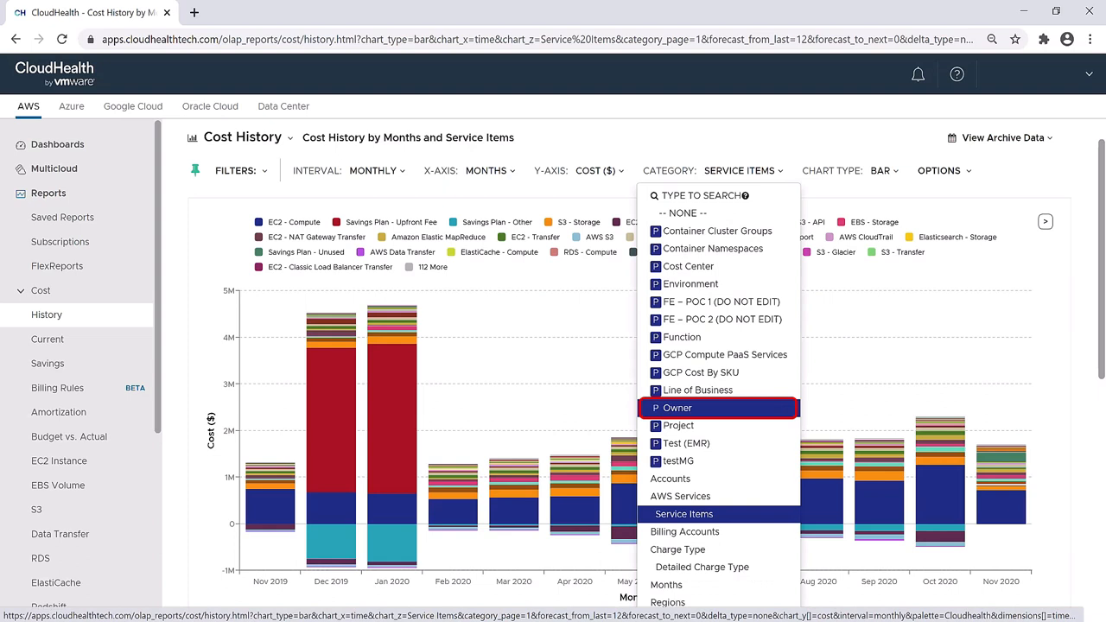
pyautogui.click(678, 408)
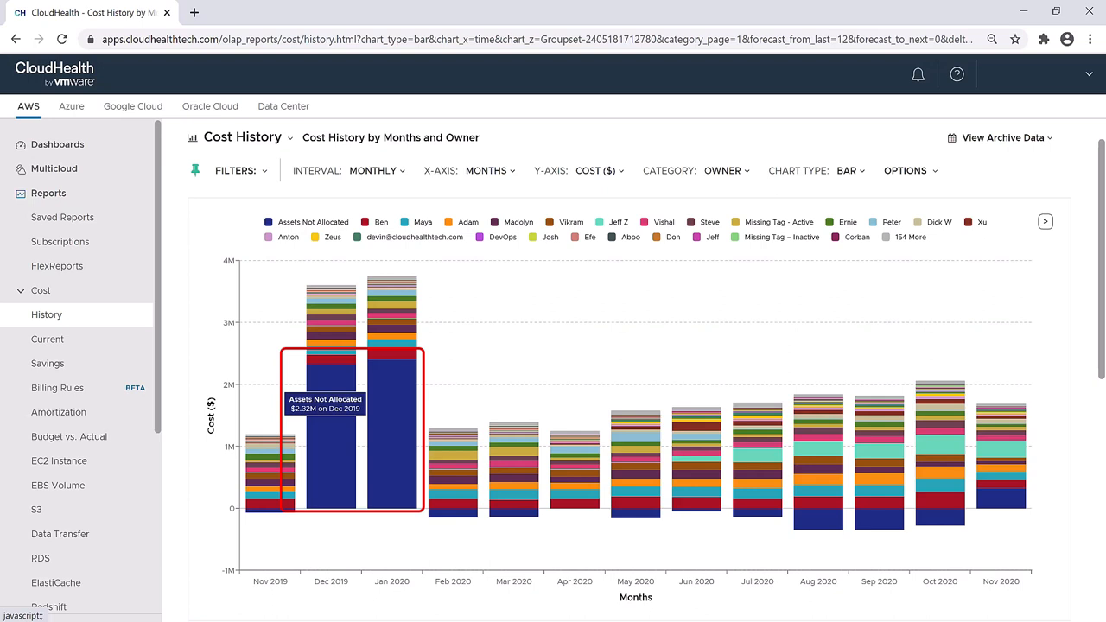
pyautogui.moveTo(313, 221)
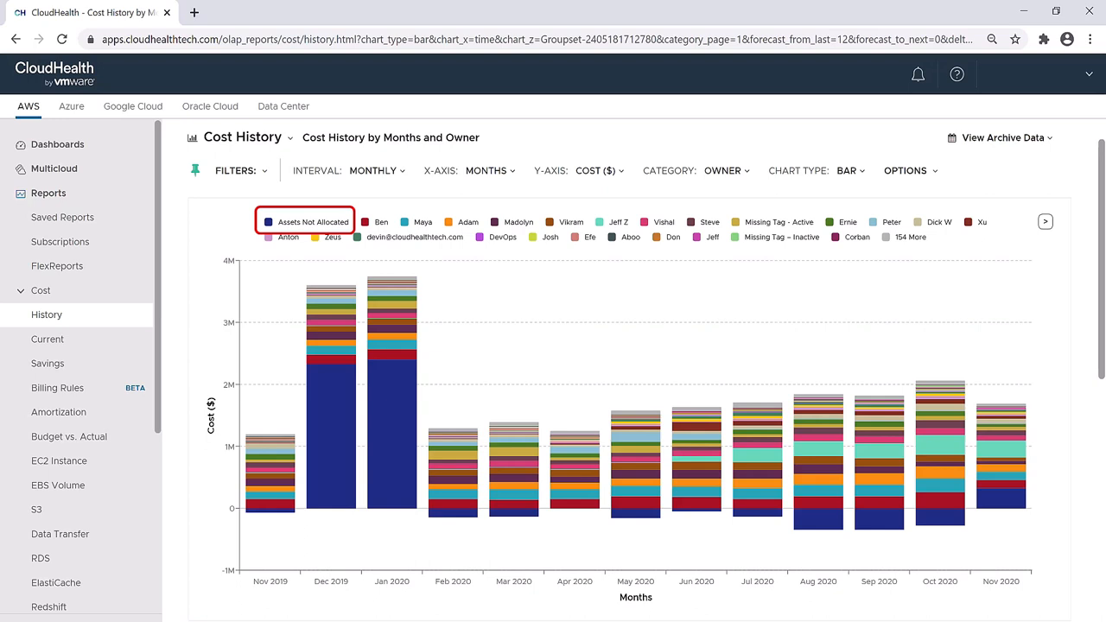
# Switch to a Line chart and hide the Assets Not Allocated series.
pyautogui.click(849, 171)
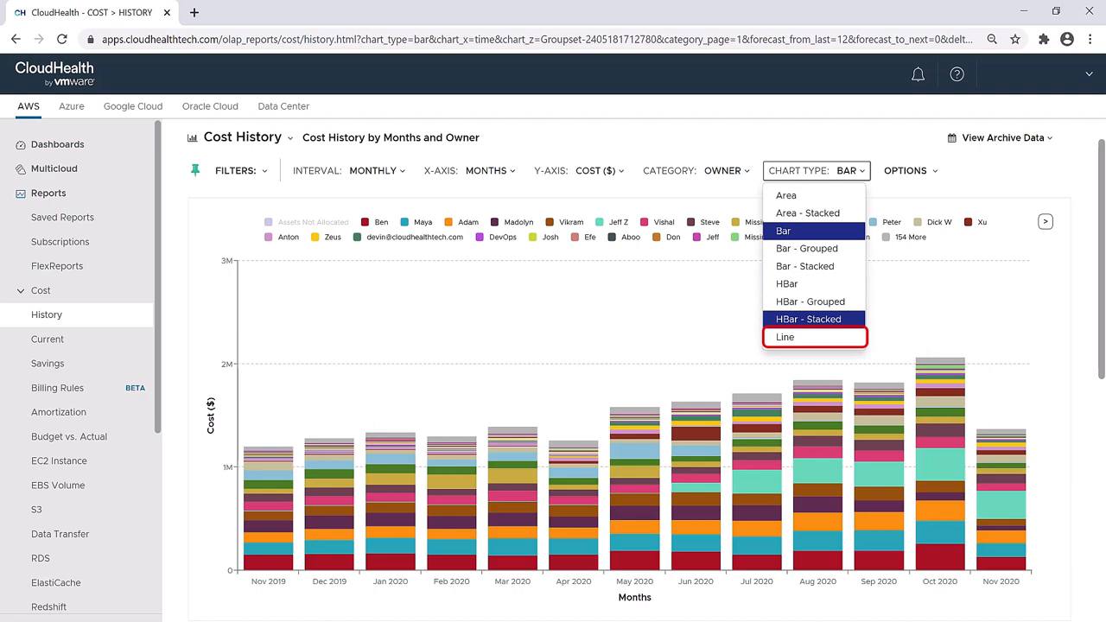
pyautogui.click(785, 337)
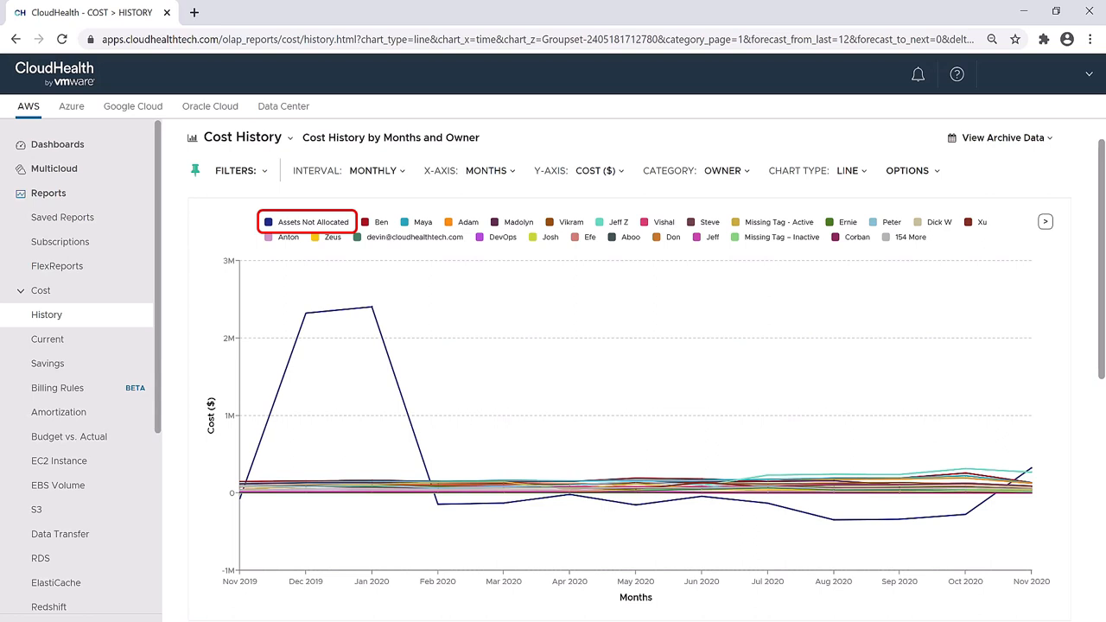
pyautogui.click(312, 221)
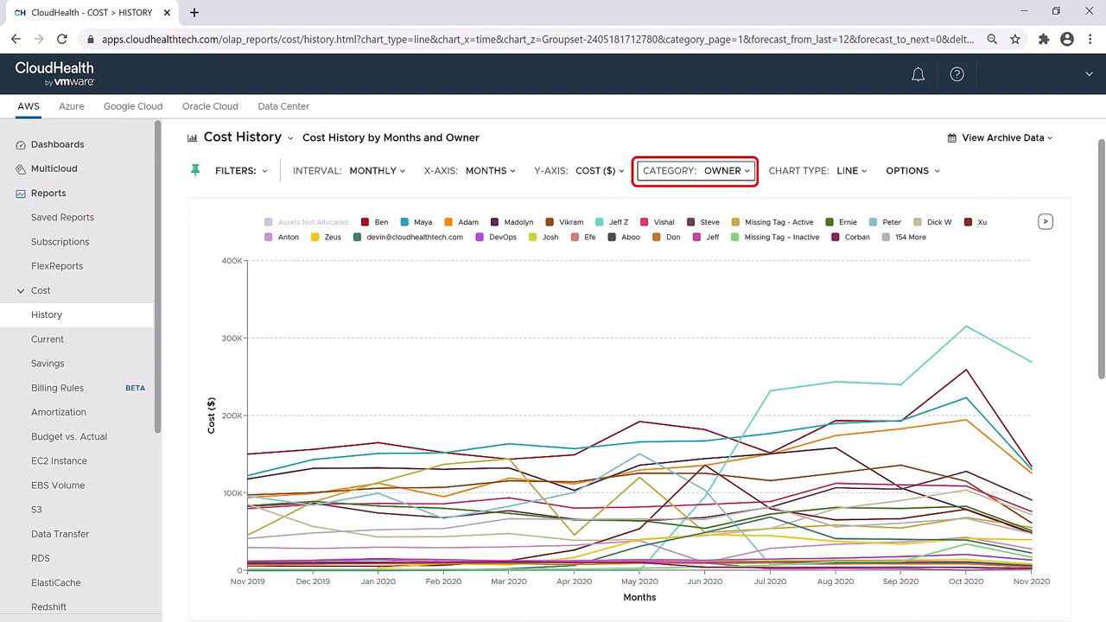
# Set Category back to Service Items as a Bar chart and list the available filters.
pyautogui.click(880, 172)
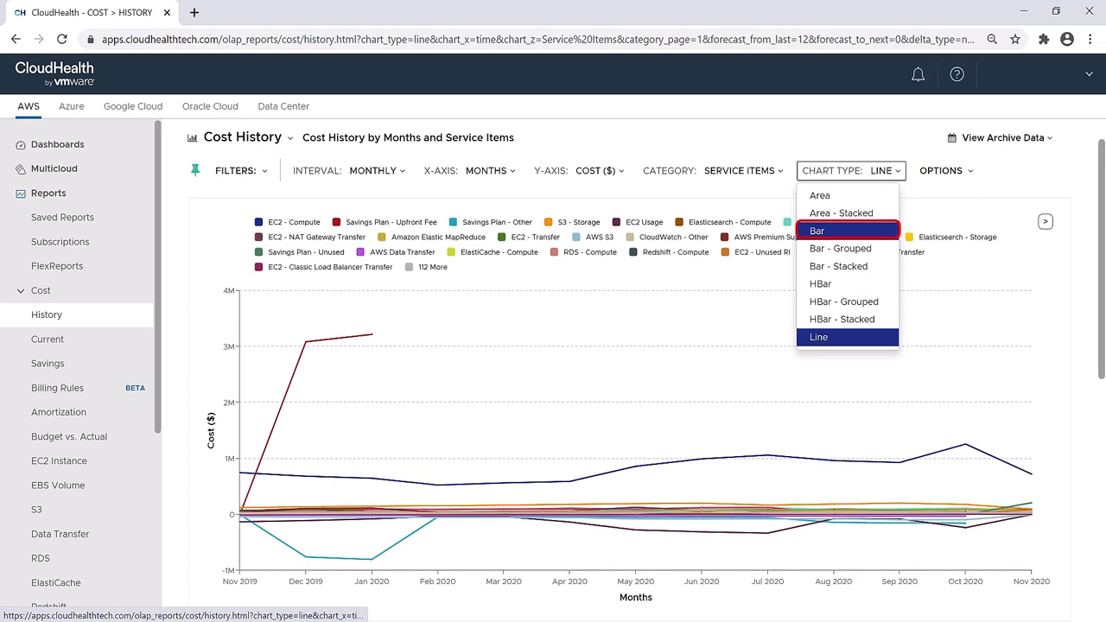
pyautogui.click(816, 232)
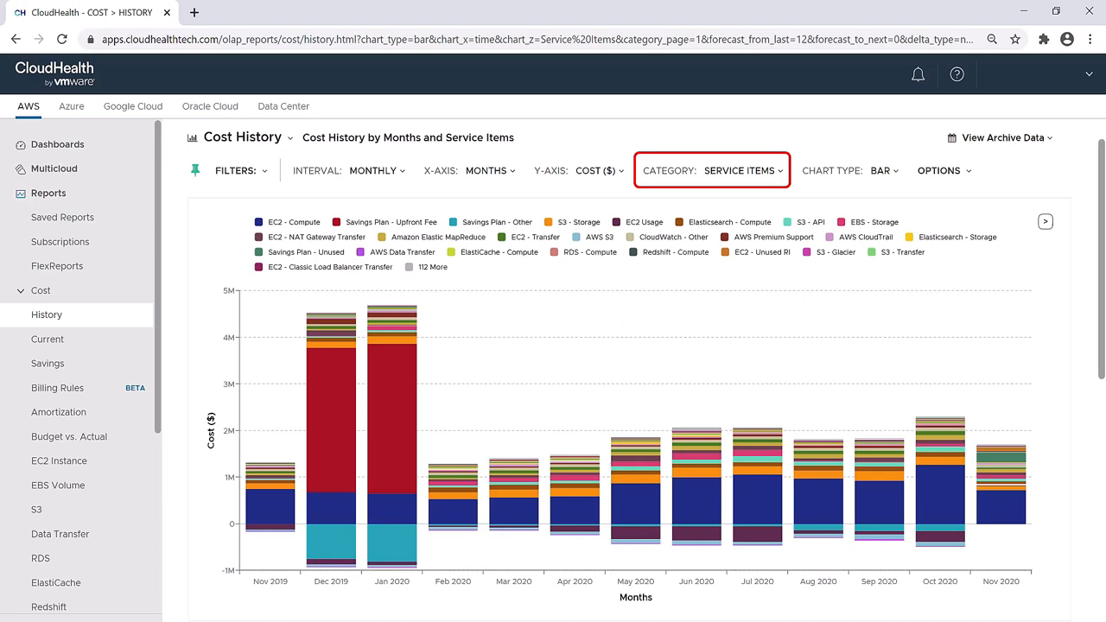
pyautogui.click(236, 171)
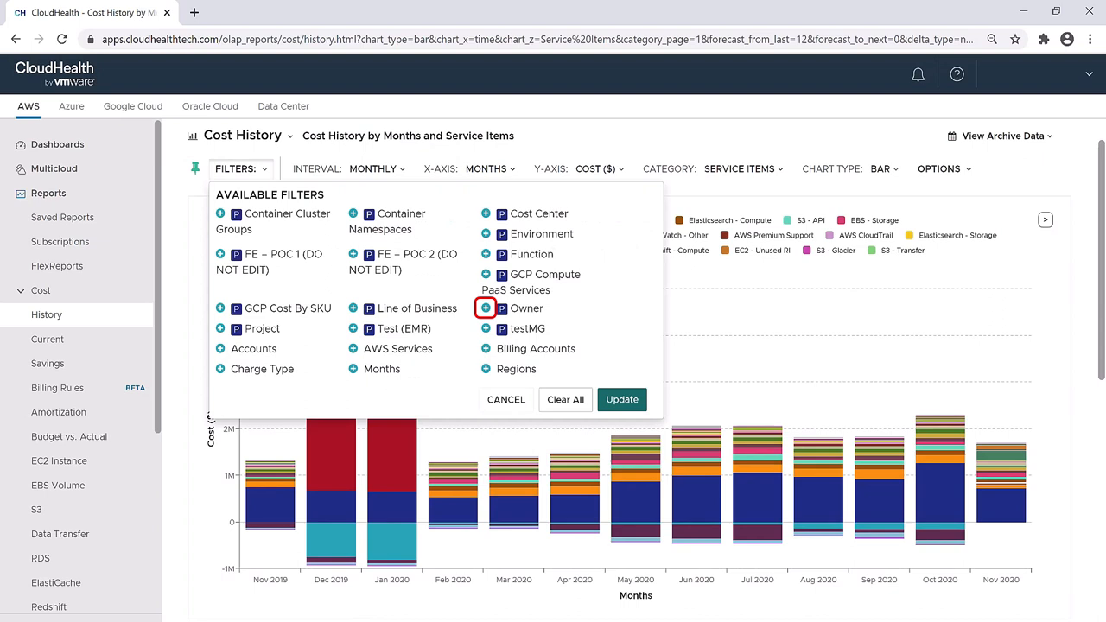
pyautogui.click(484, 307)
pyautogui.write('jeff')
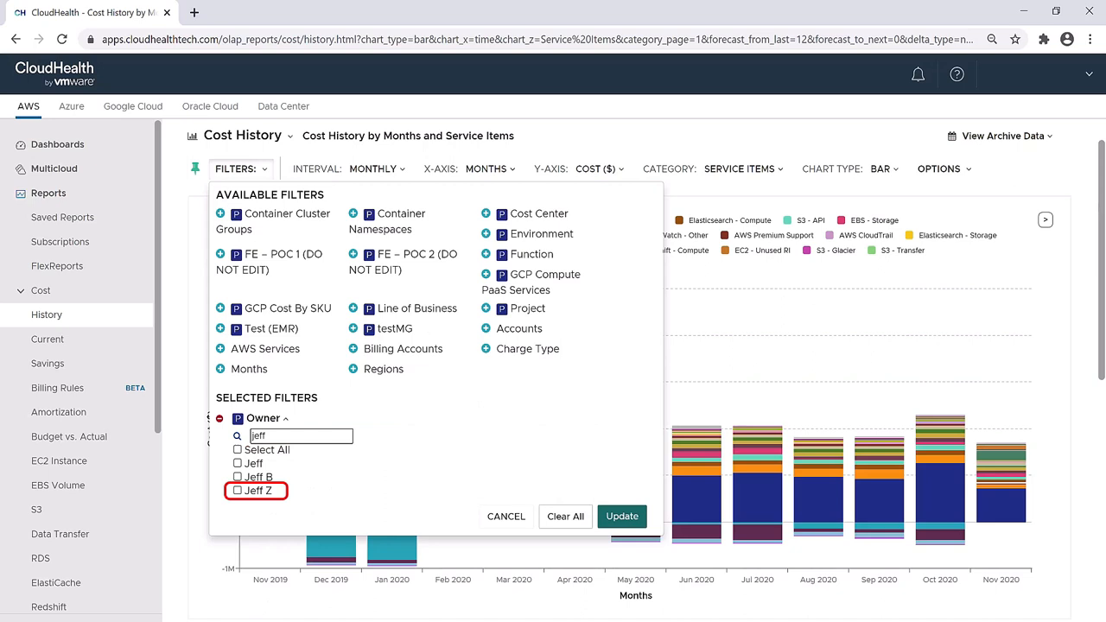
pyautogui.click(622, 515)
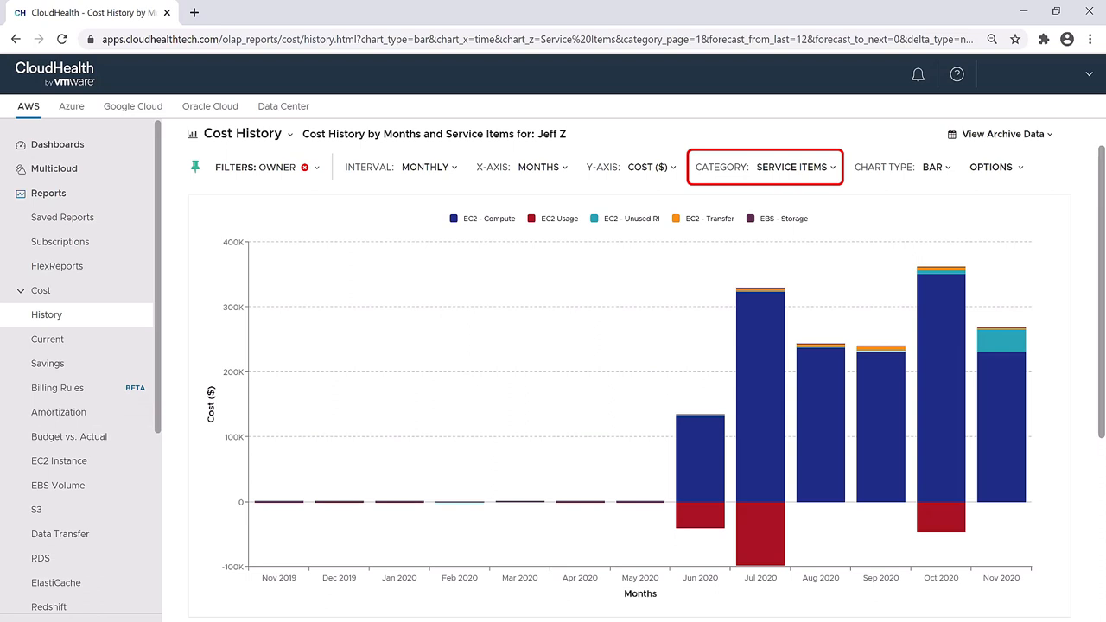
pyautogui.click(792, 166)
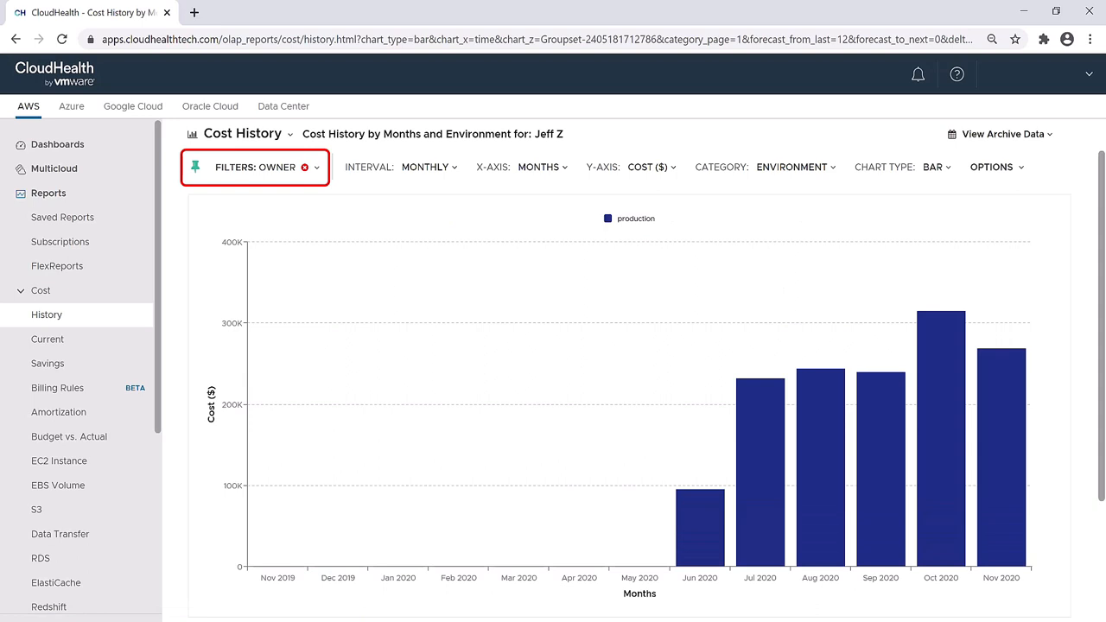